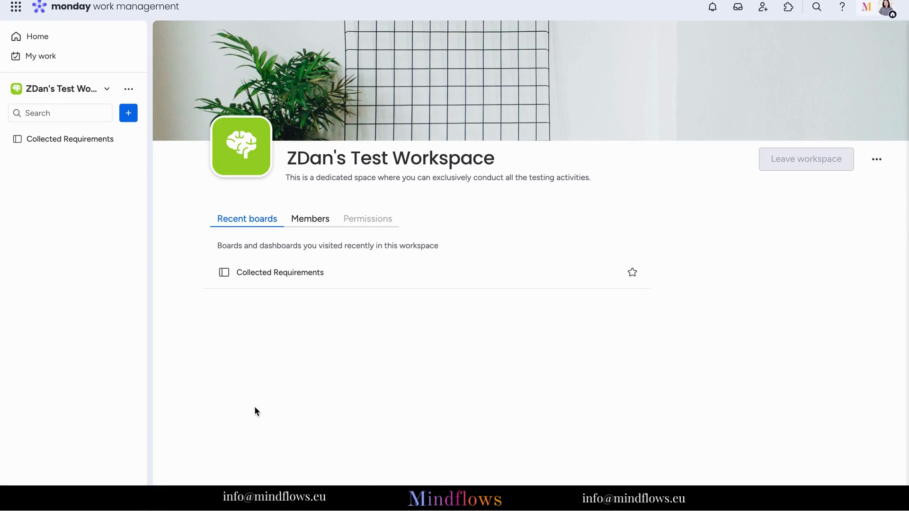
mouse_move(151, 238)
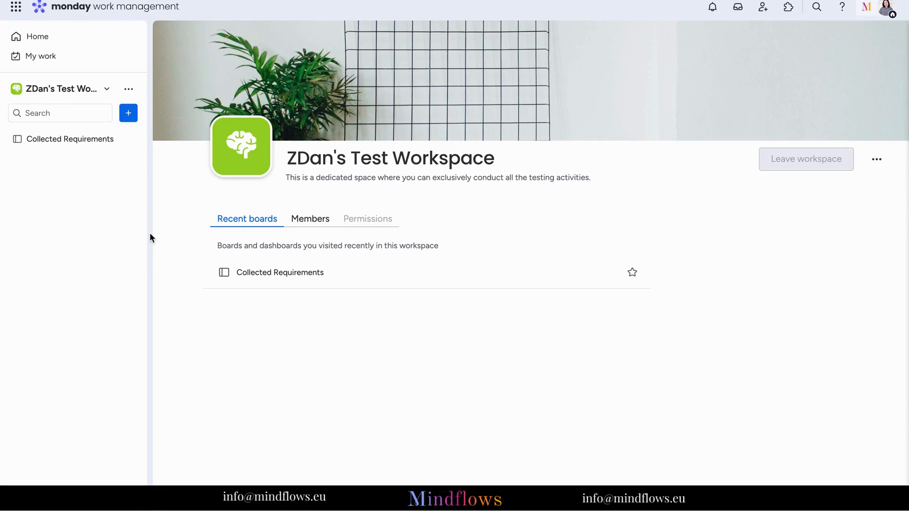
Bring up the workspace's add-new menu from the blue + in the sidebar
click(127, 113)
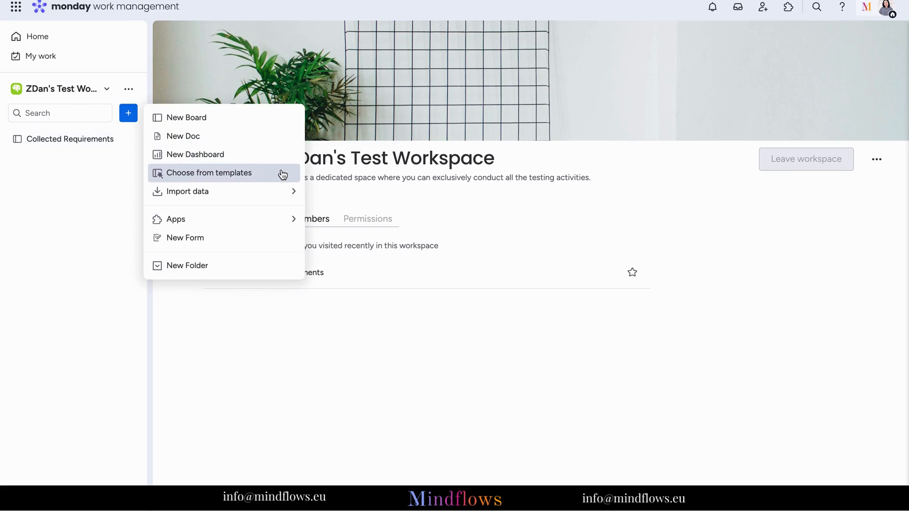
Filter the template center to Forms and reach the Bug report template's detail page
click(210, 172)
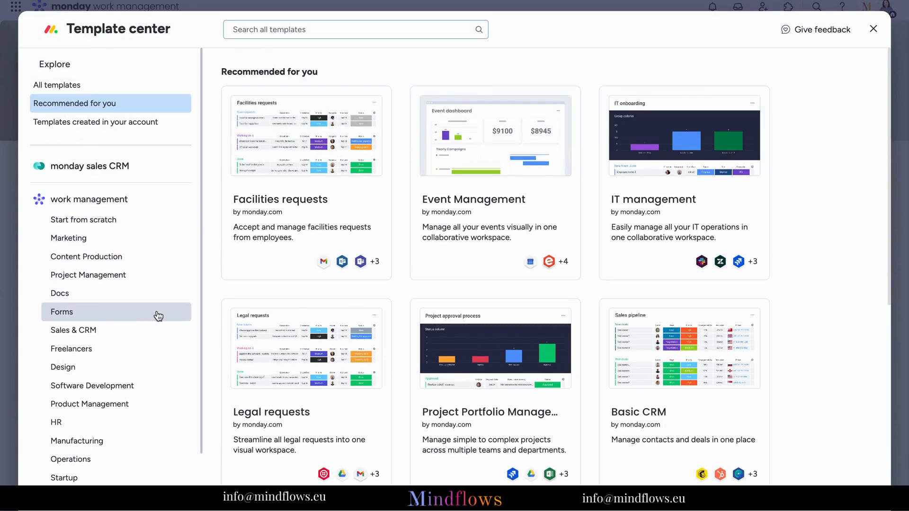
click(62, 312)
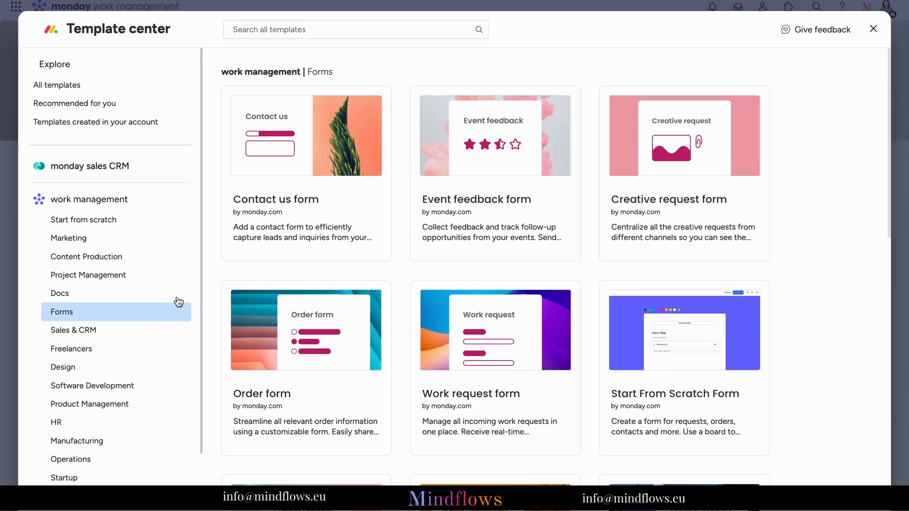
mouse_move(403, 265)
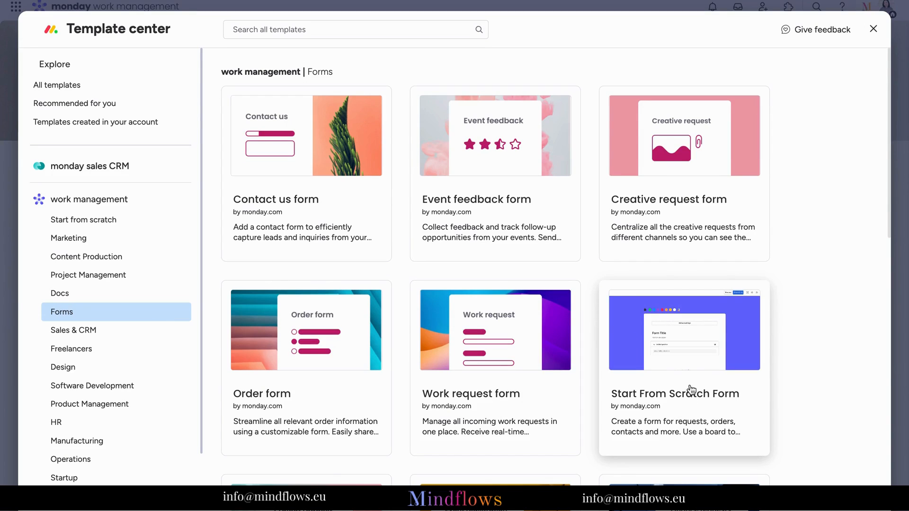
scroll(down, 3)
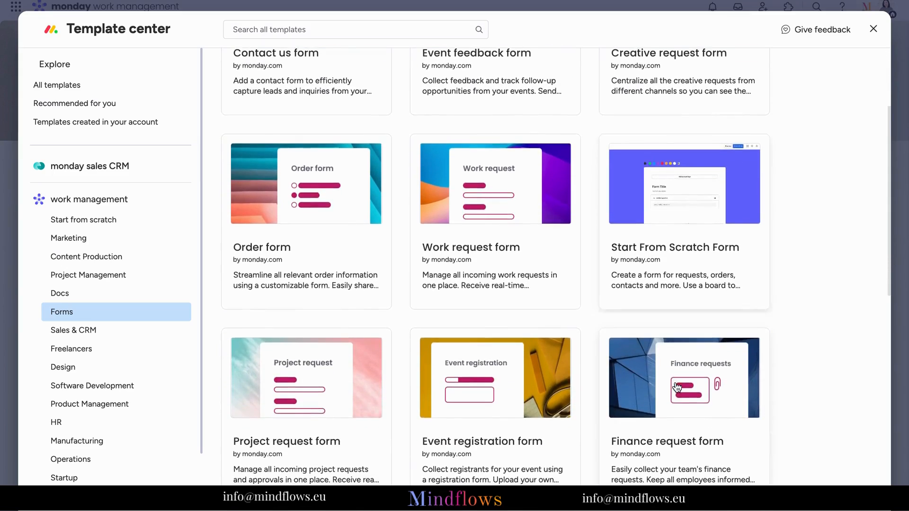
scroll(down, 3)
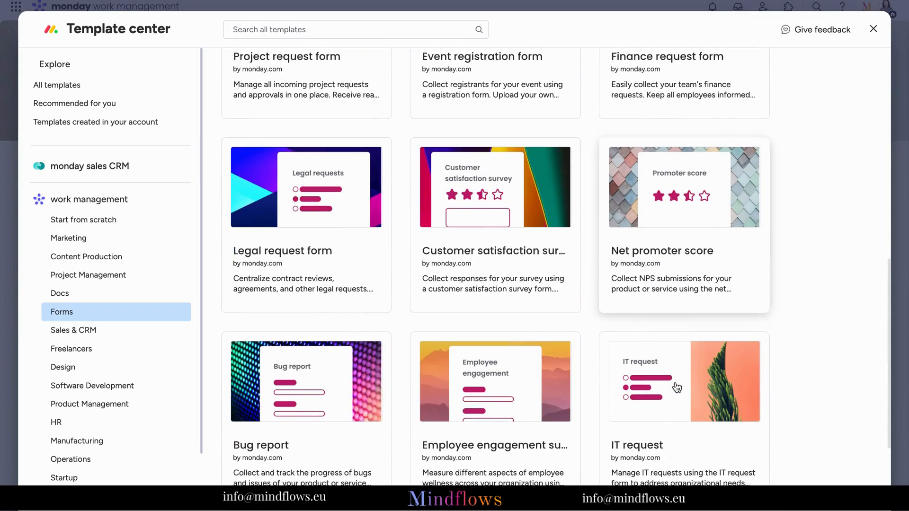
scroll(down, 3)
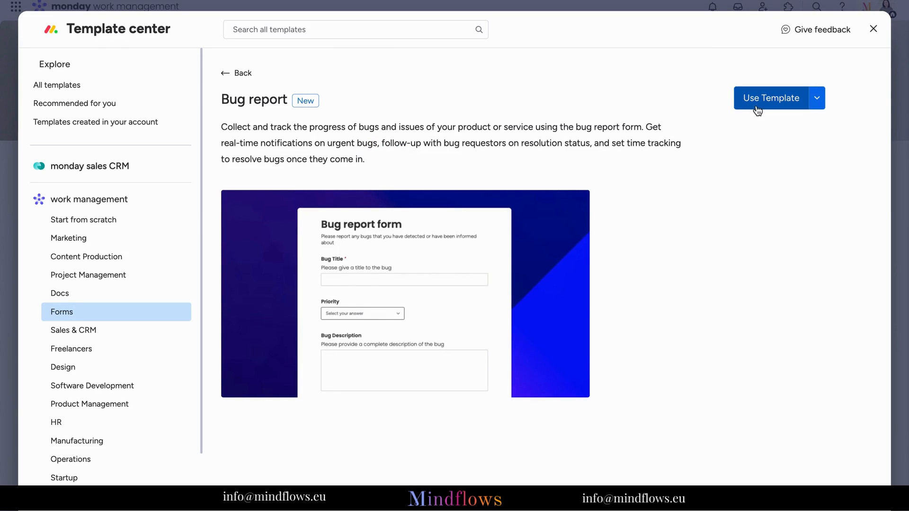
Create the Bugs Queue board from the template and submit a bug 'Integration Recipe ... Twilio is not working'
click(771, 97)
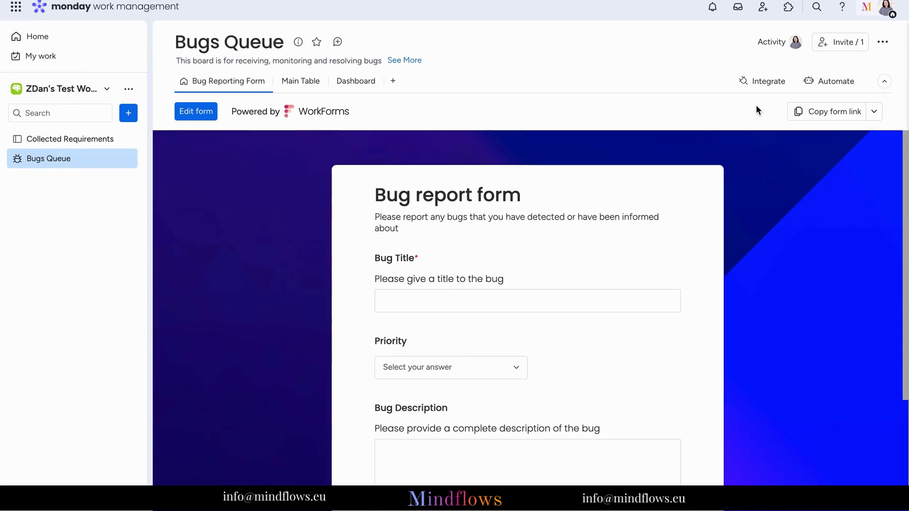
mouse_move(510, 152)
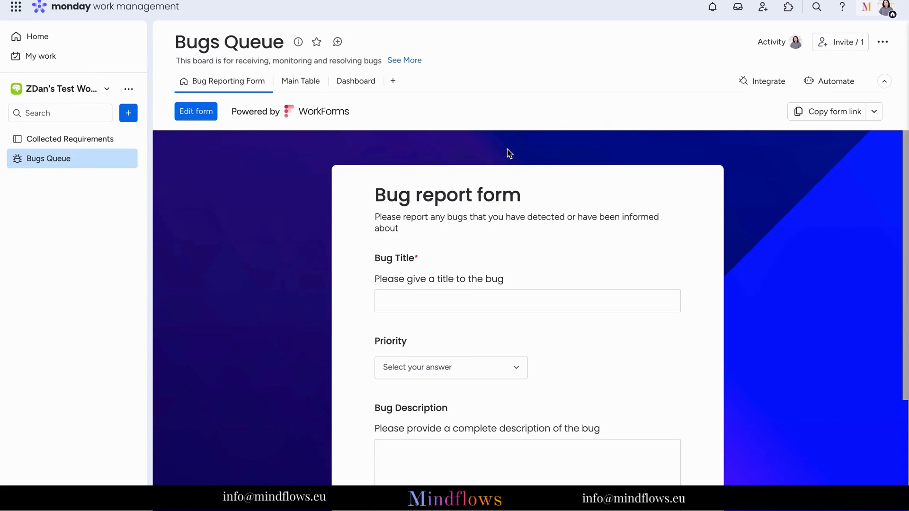
text(Int)
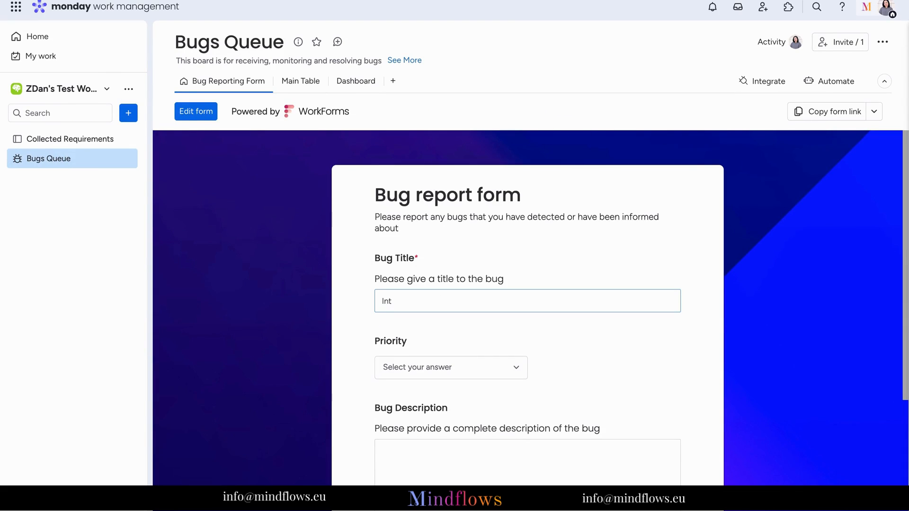
text(egr)
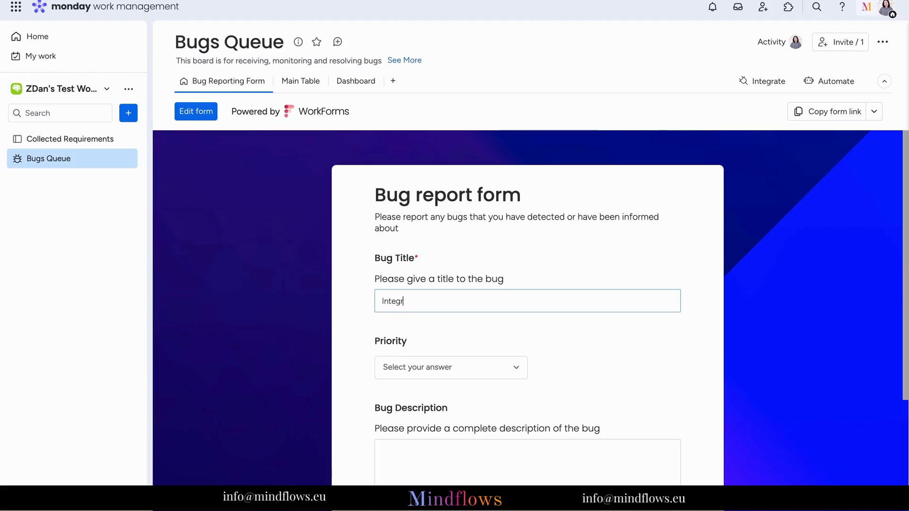
text(a)
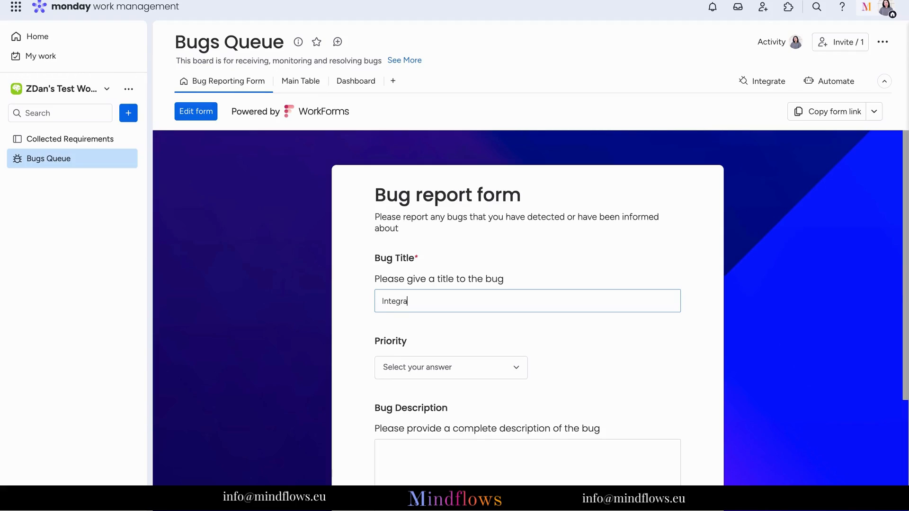
text(tion Recipe for Twi)
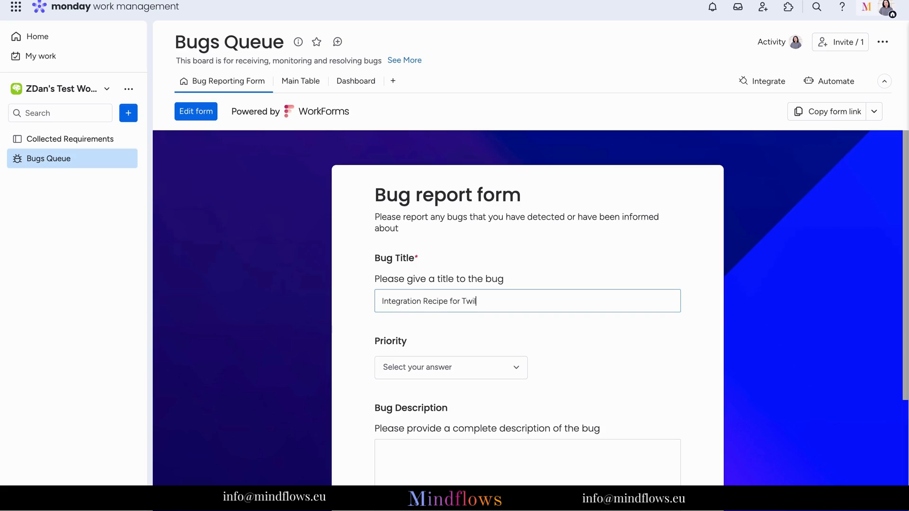
text(lio is)
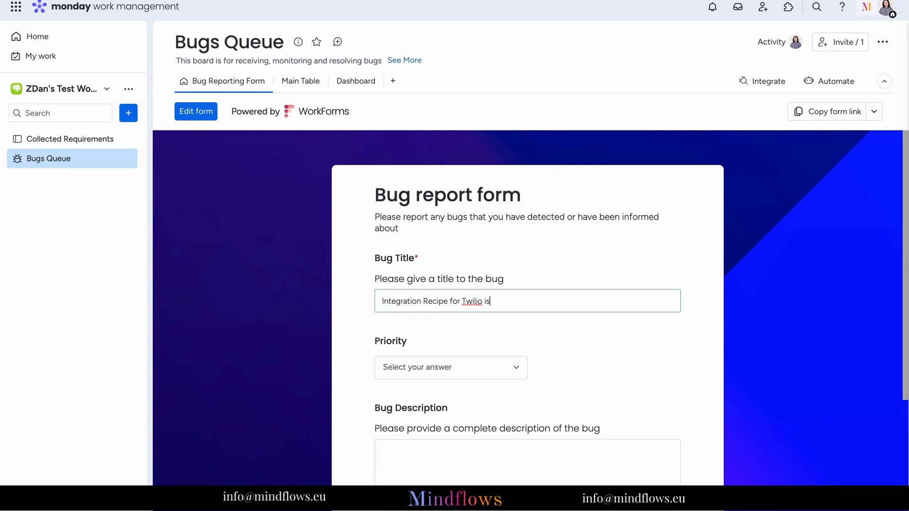
text(not work)
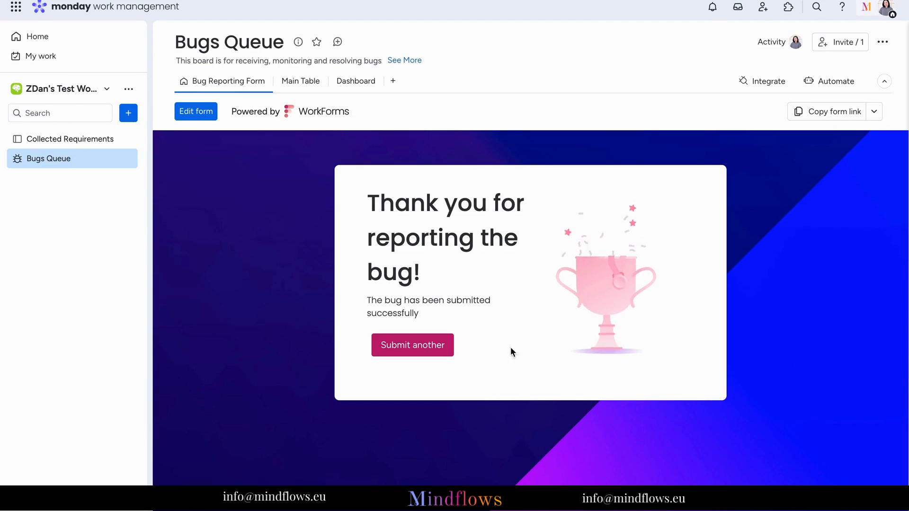
Check the Twilio bug in Main Table, then view it under Incoming Bugs on the Dashboard
click(300, 81)
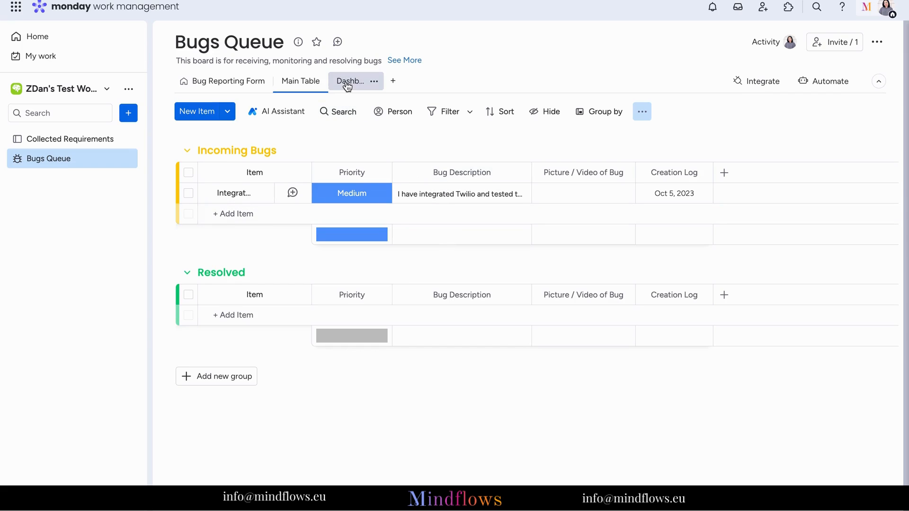
click(350, 80)
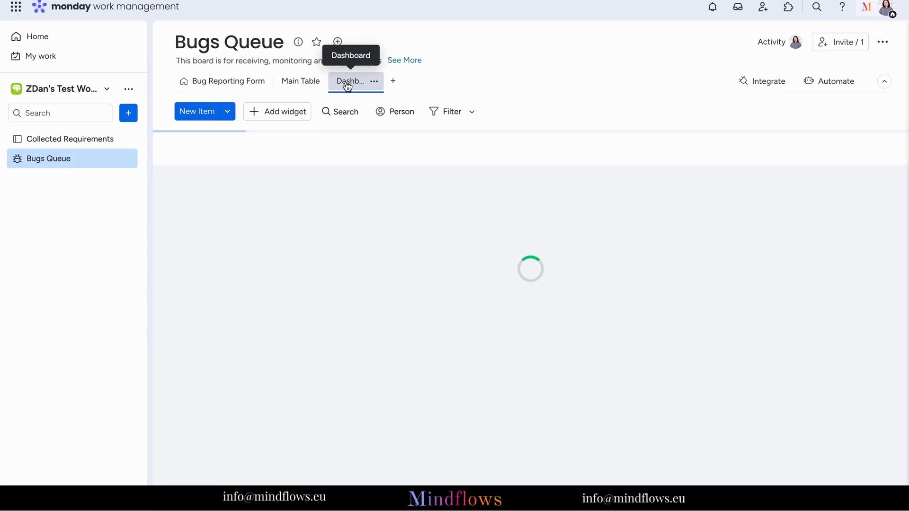
click(349, 80)
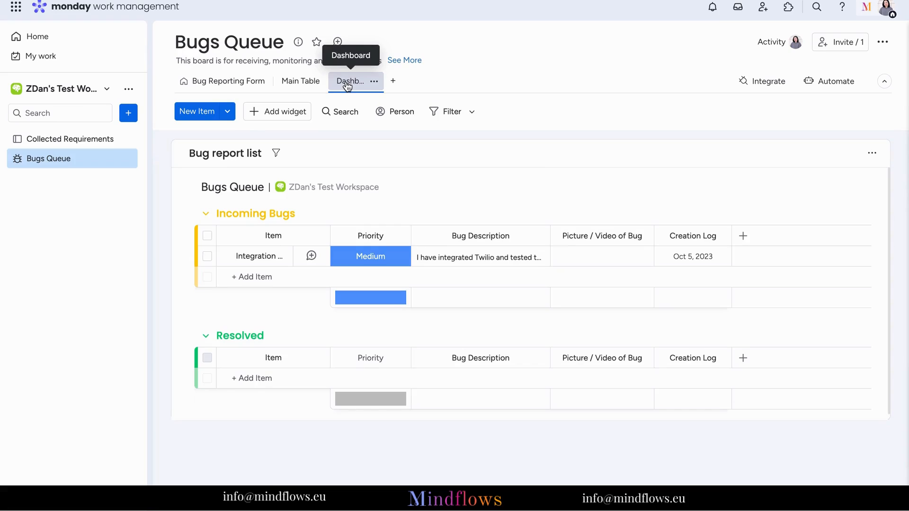